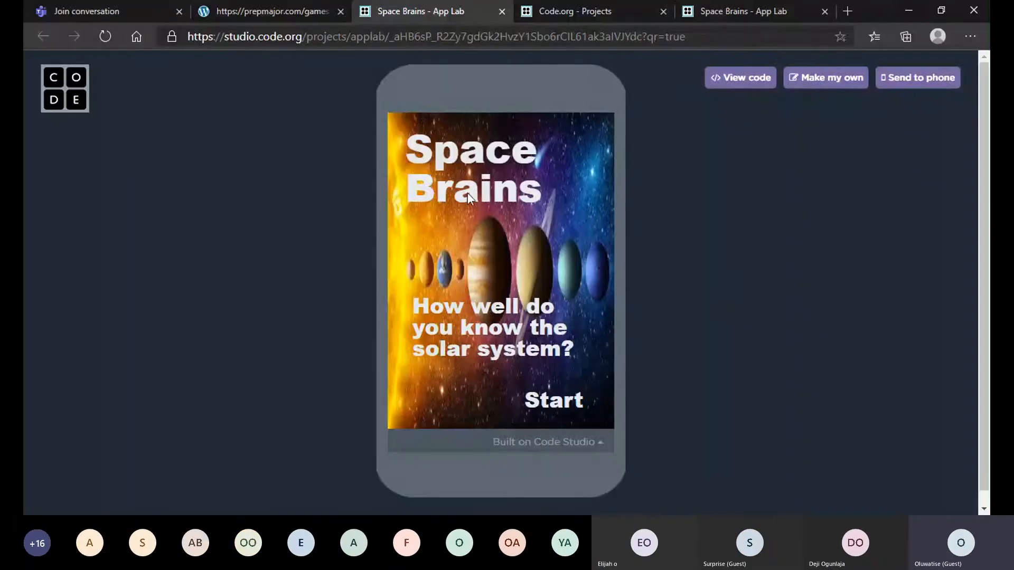
mouse_move(498, 119)
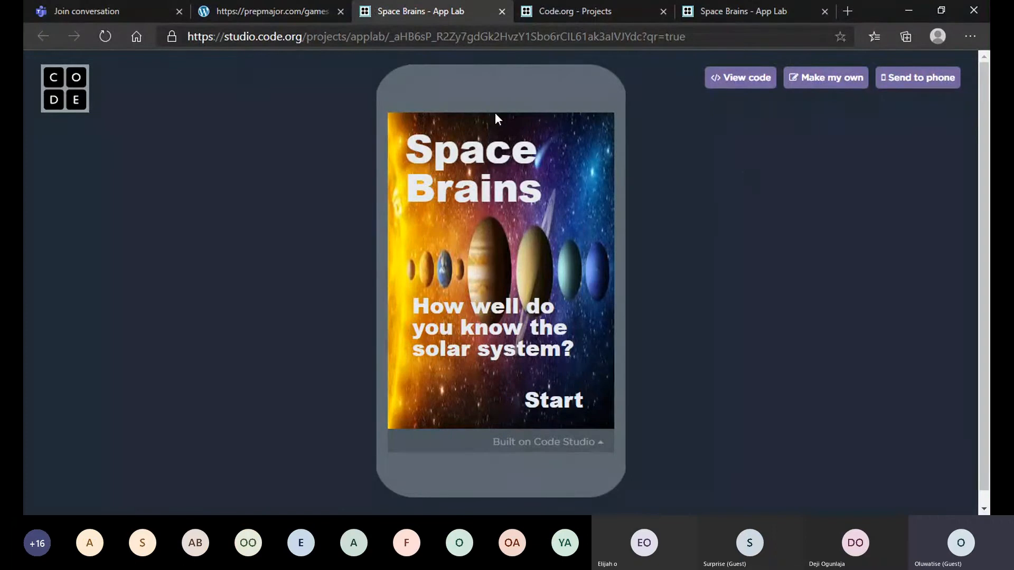
mouse_move(509, 316)
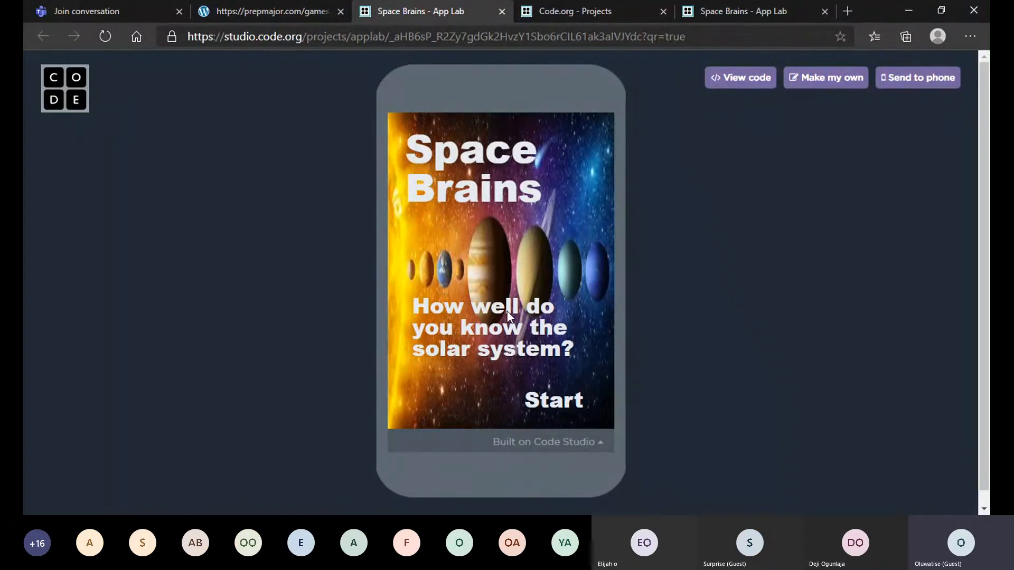
mouse_move(524, 256)
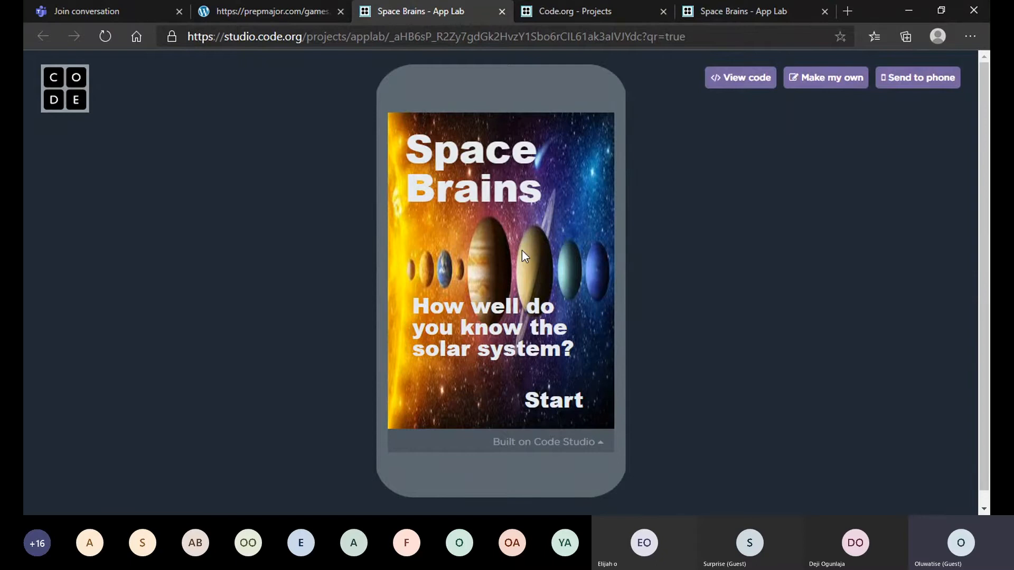
mouse_move(675, 381)
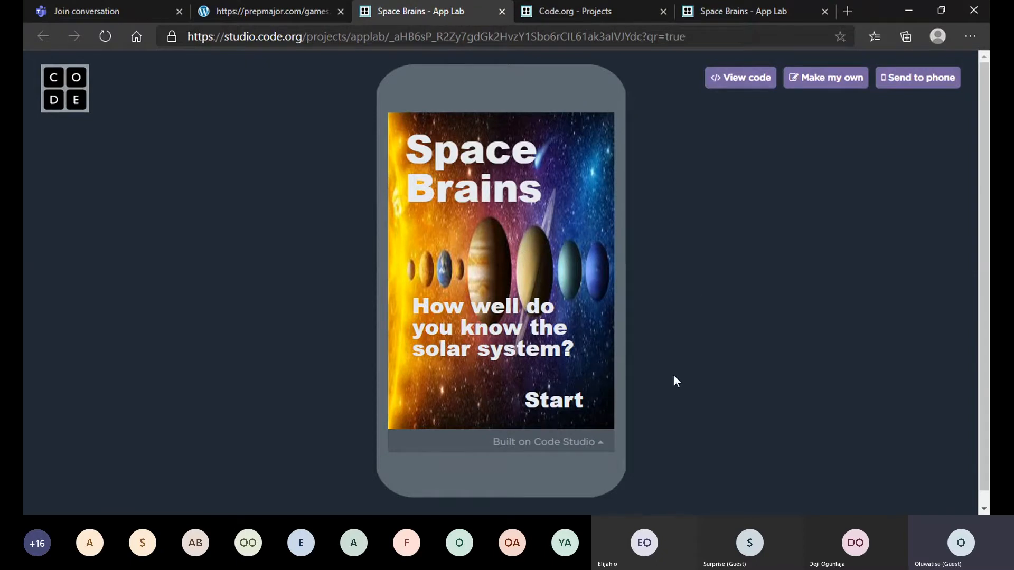
- Start the Space Brains quiz to show the points instructions screen
click(553, 400)
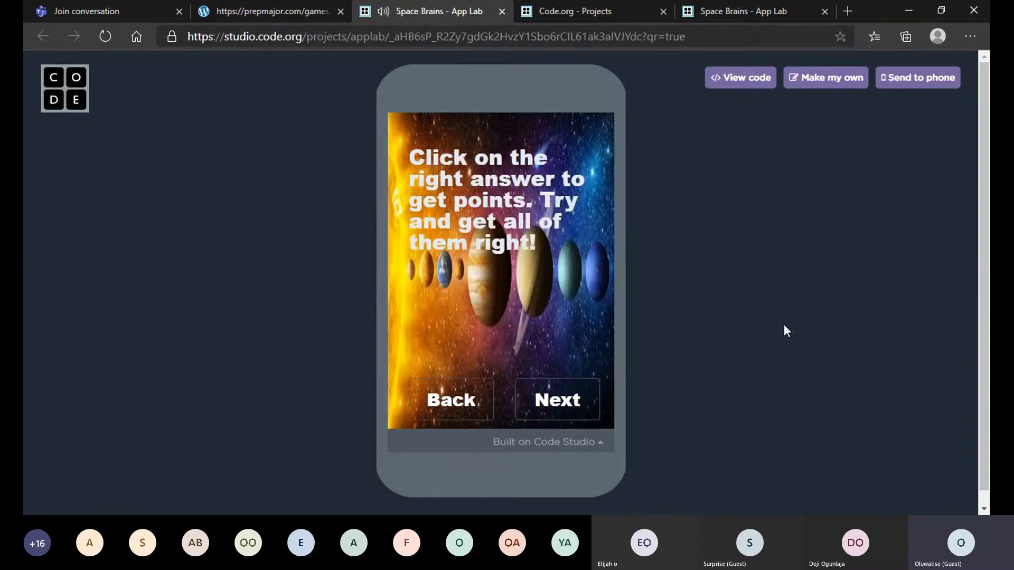
mouse_move(760, 331)
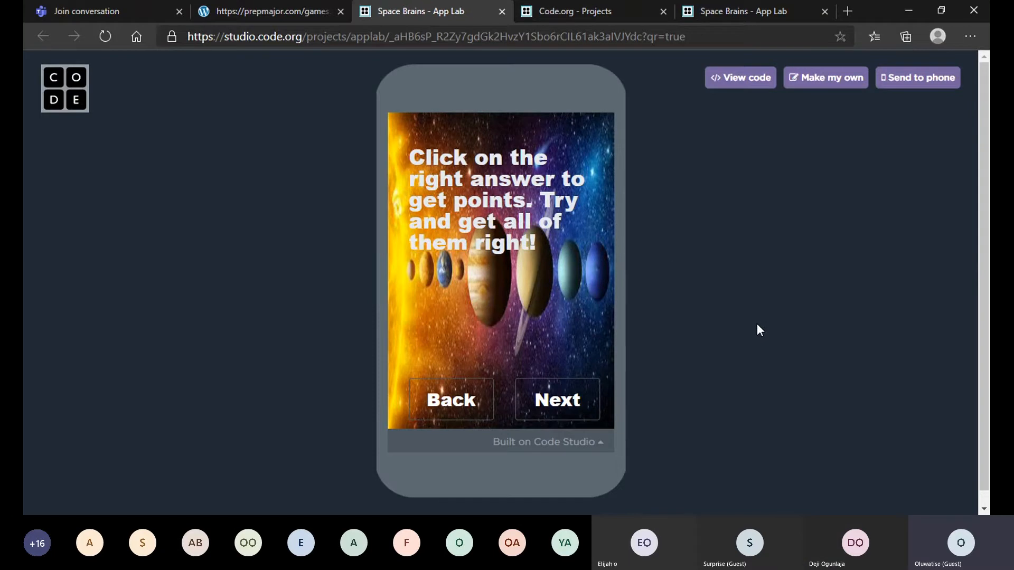
mouse_move(521, 137)
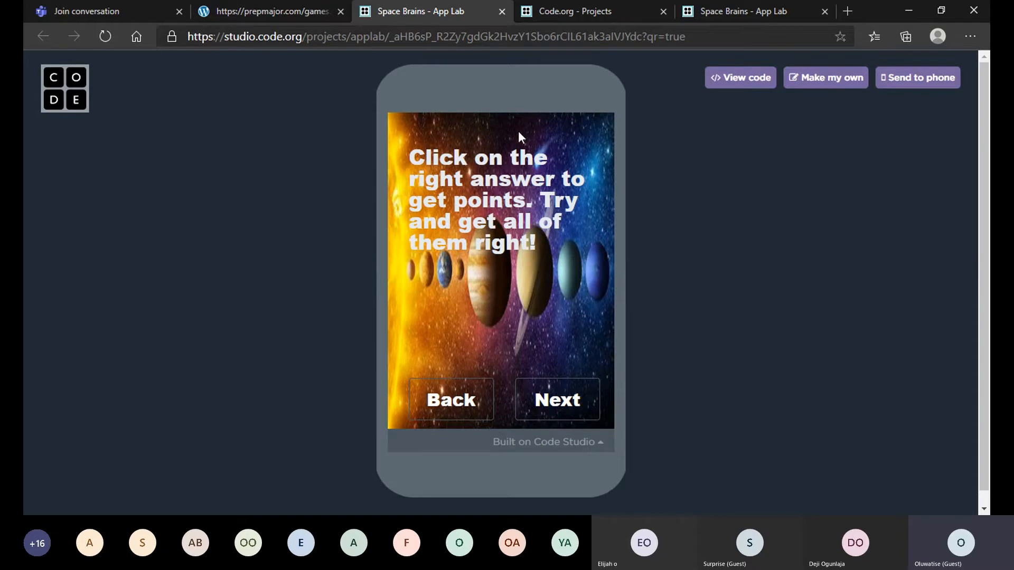
mouse_move(562, 215)
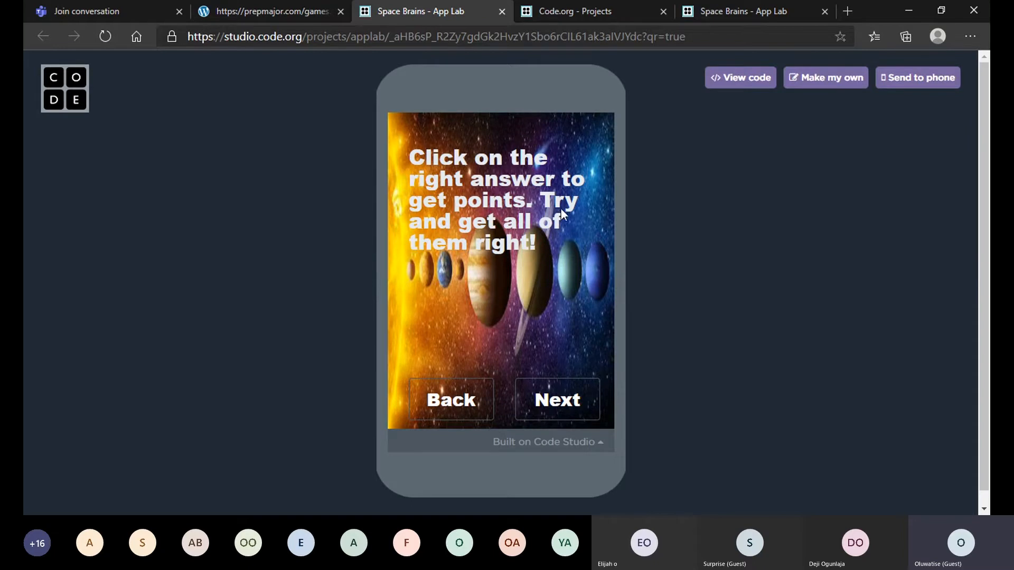
mouse_move(548, 337)
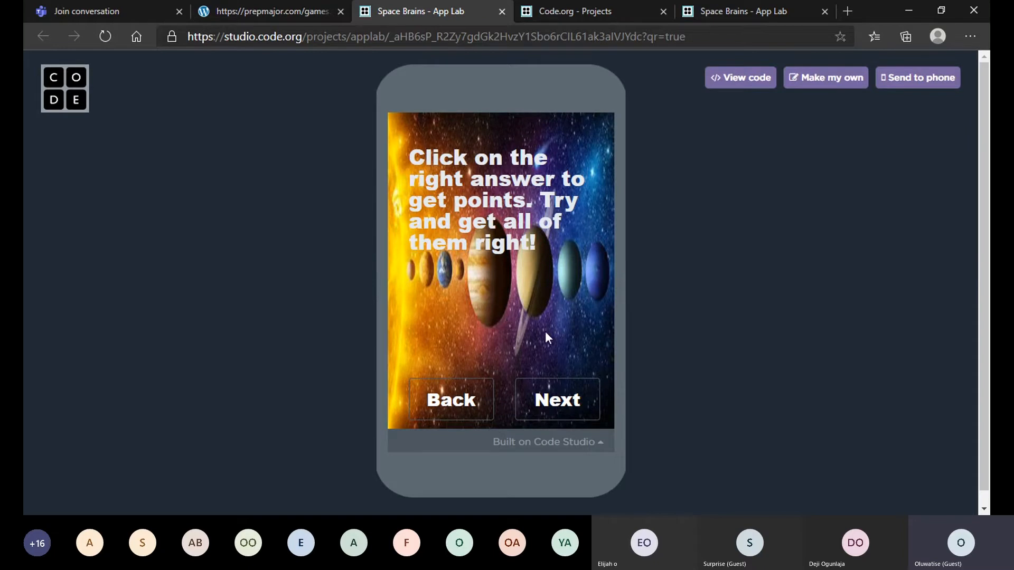
- Continue past the instructions and answer Question 1 to reach Question 2
click(556, 400)
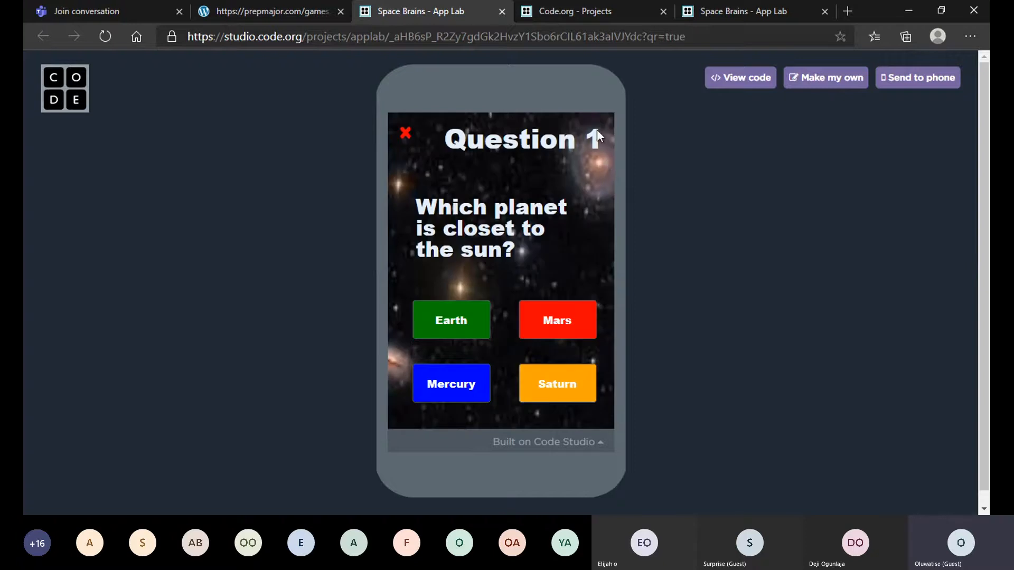
mouse_move(744, 319)
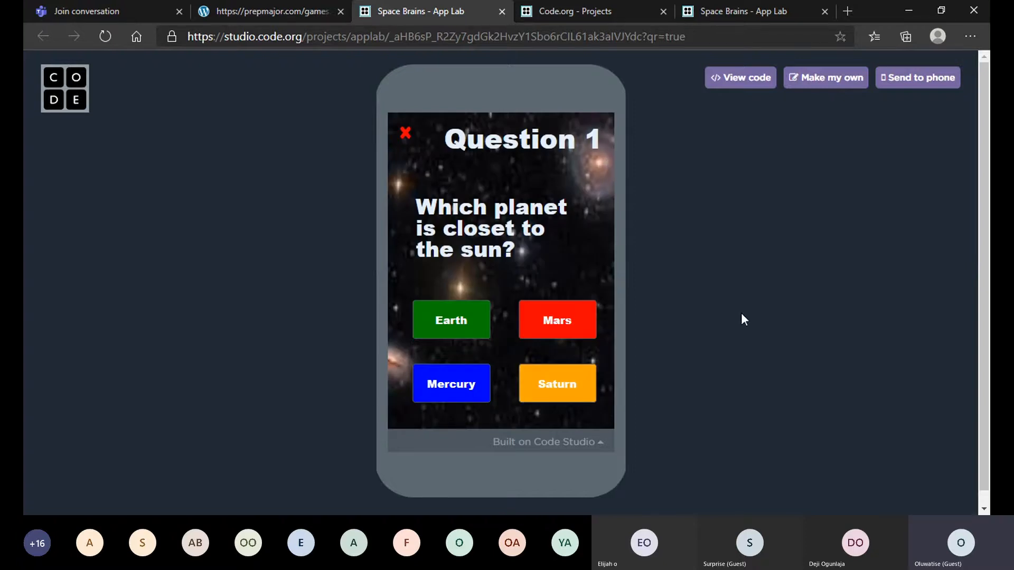
mouse_move(582, 241)
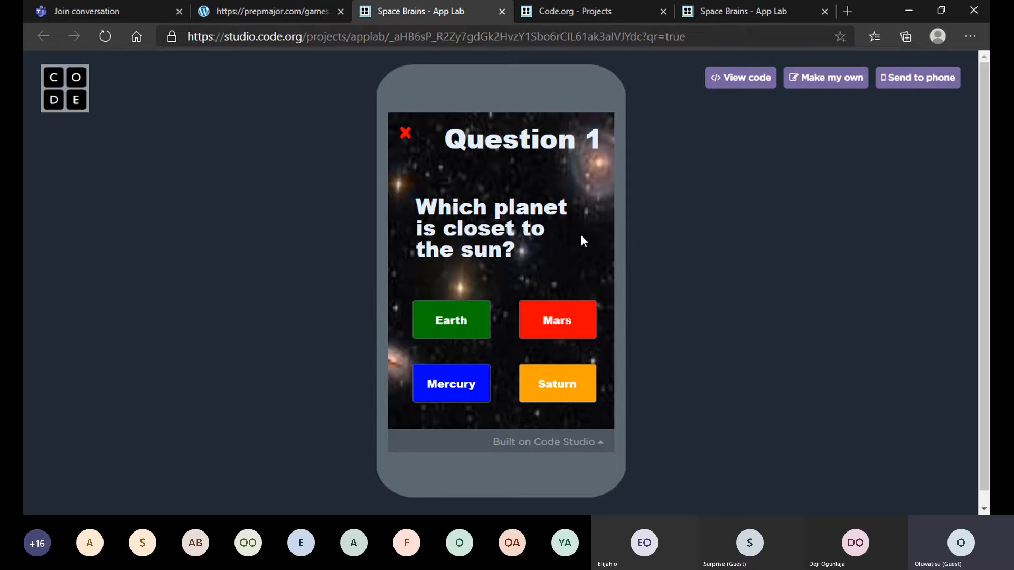
mouse_move(645, 320)
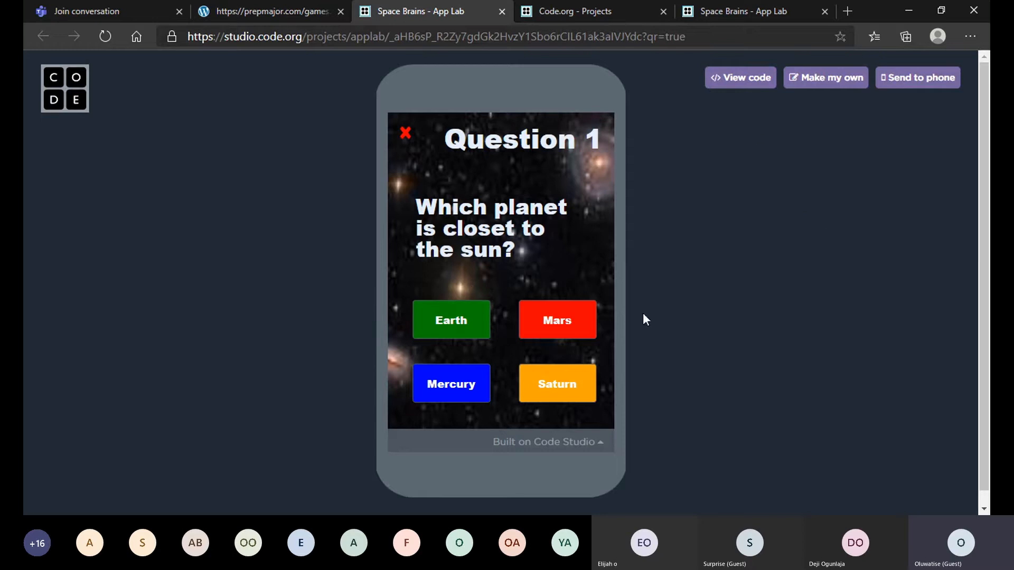
mouse_move(461, 361)
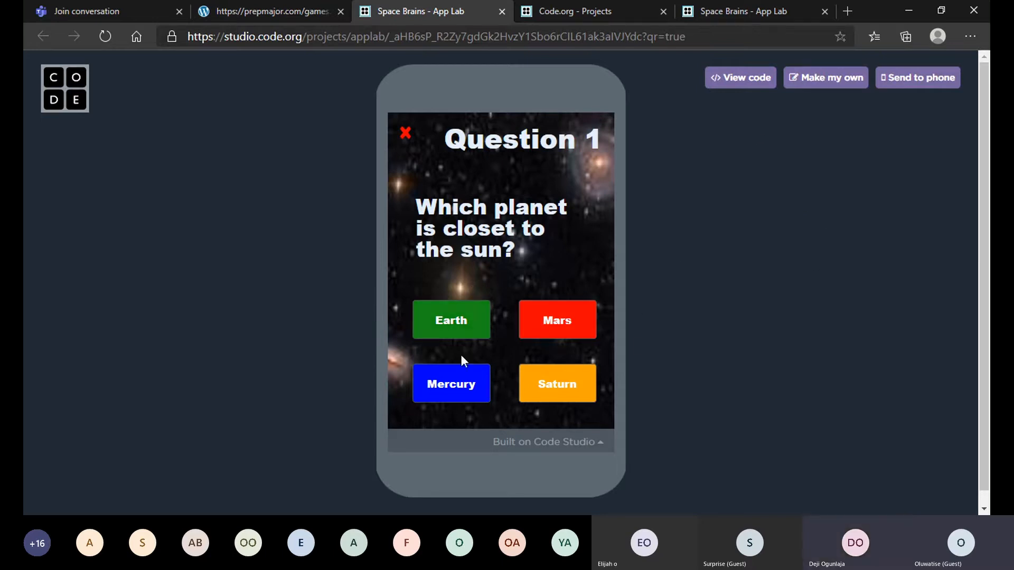
mouse_move(530, 313)
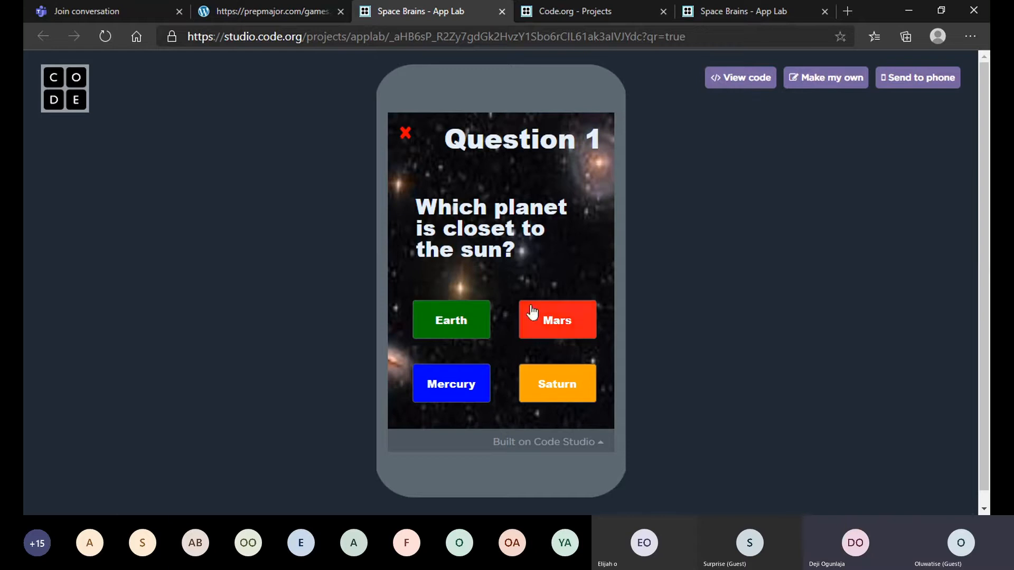
mouse_move(518, 392)
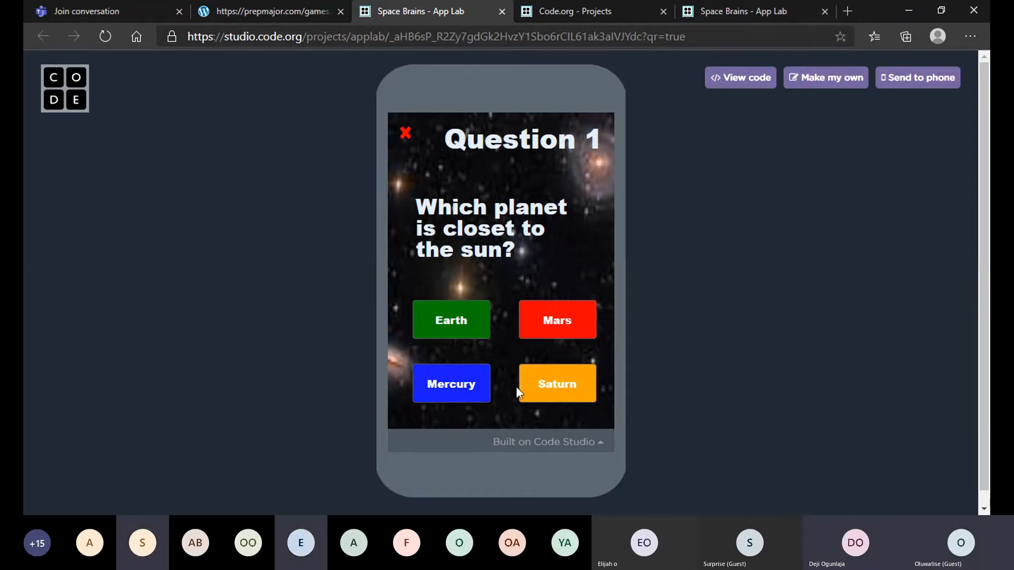
click(450, 384)
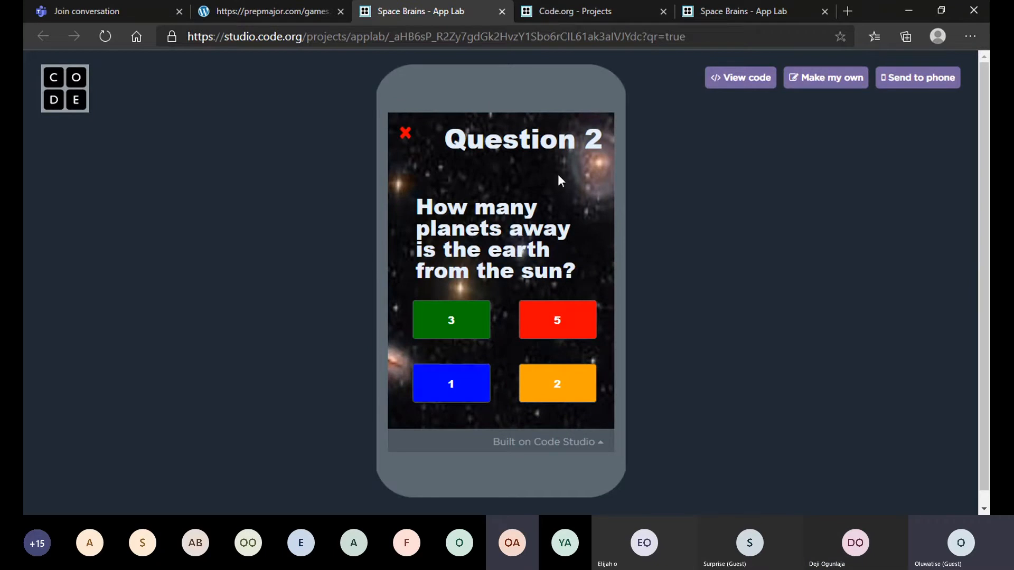
mouse_move(547, 162)
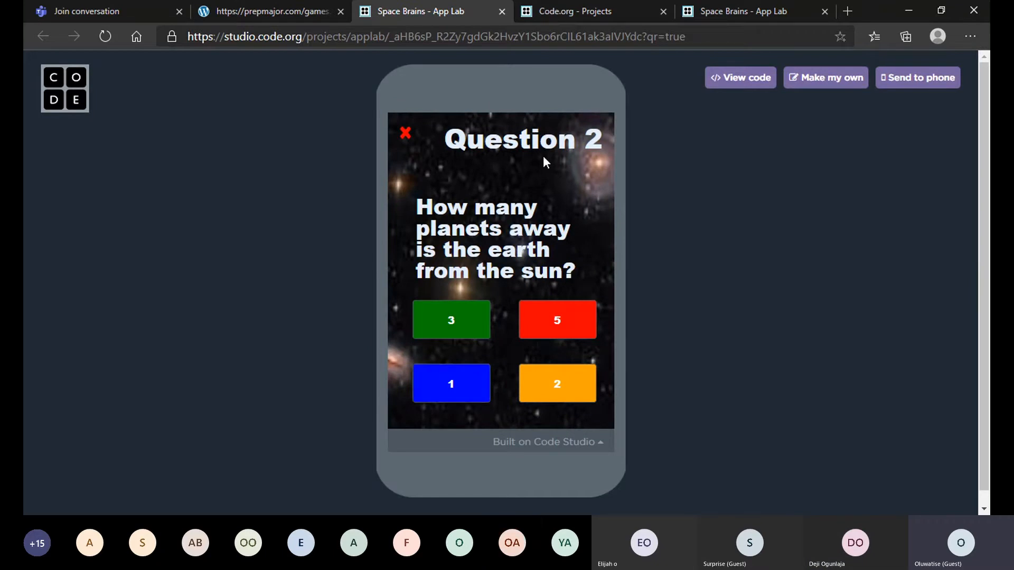
mouse_move(493, 257)
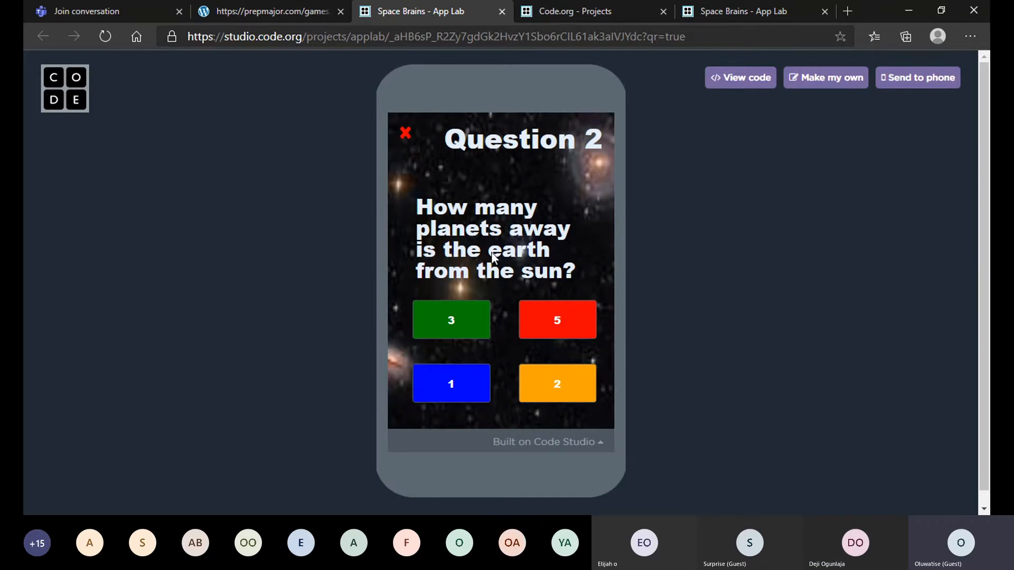
mouse_move(574, 167)
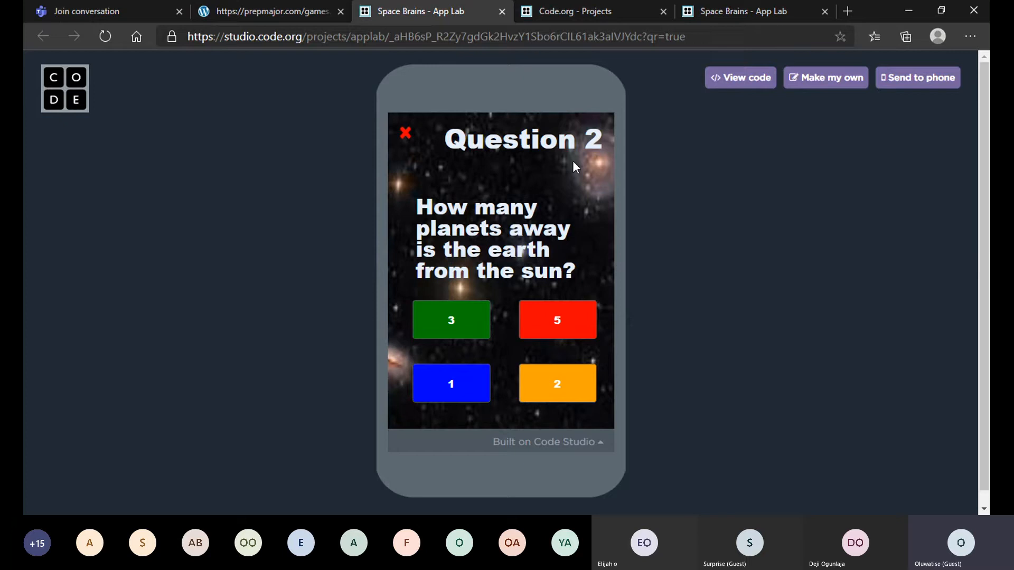
mouse_move(605, 171)
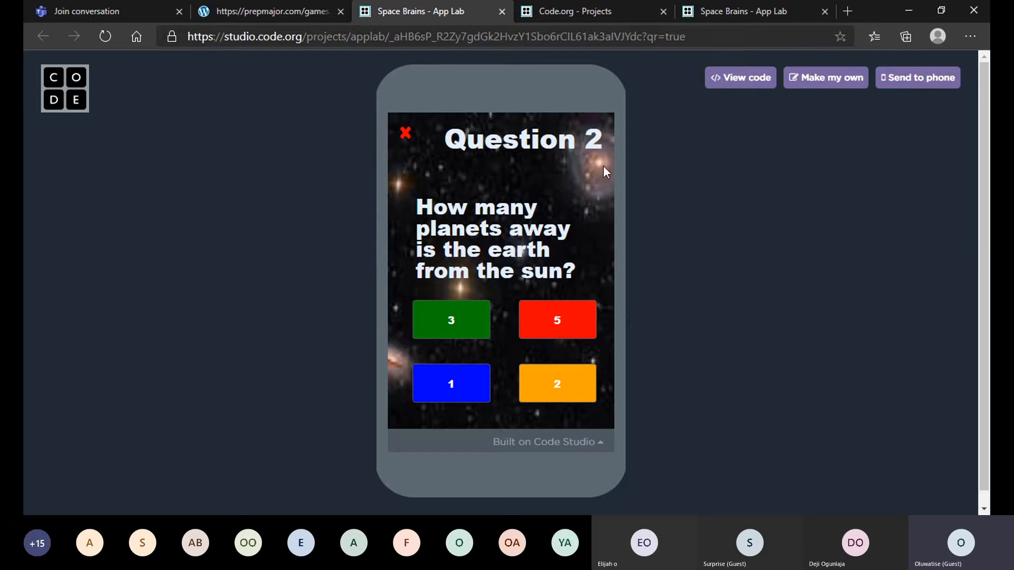
mouse_move(616, 143)
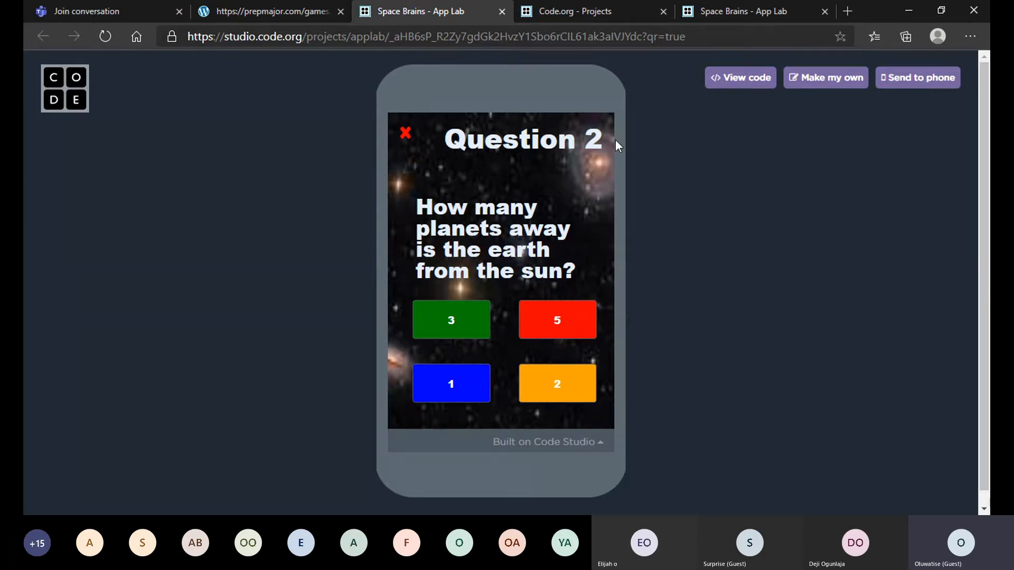
mouse_move(551, 250)
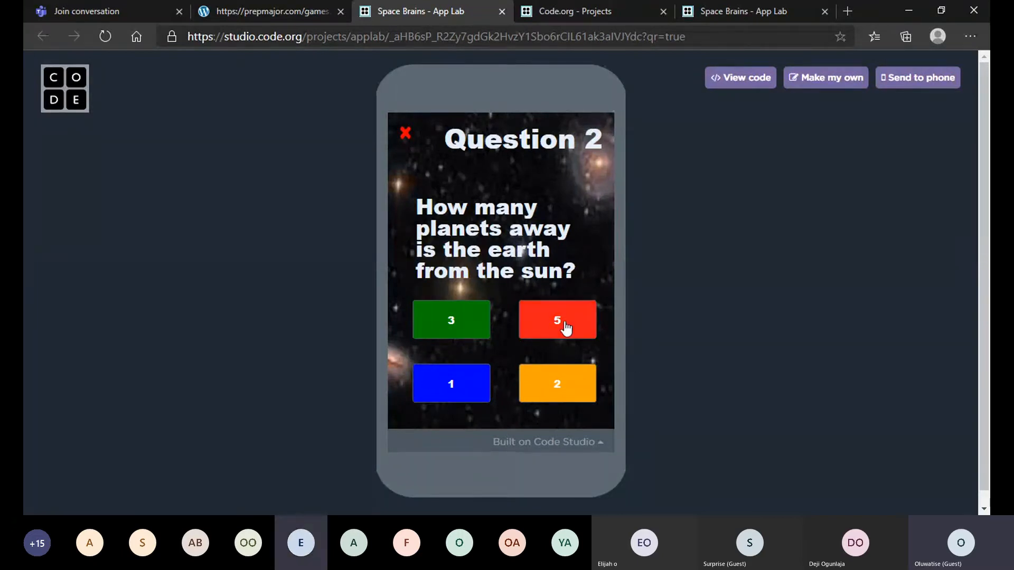
- Answer Question 2 with 5 and continue past Well done to the end screen
click(556, 320)
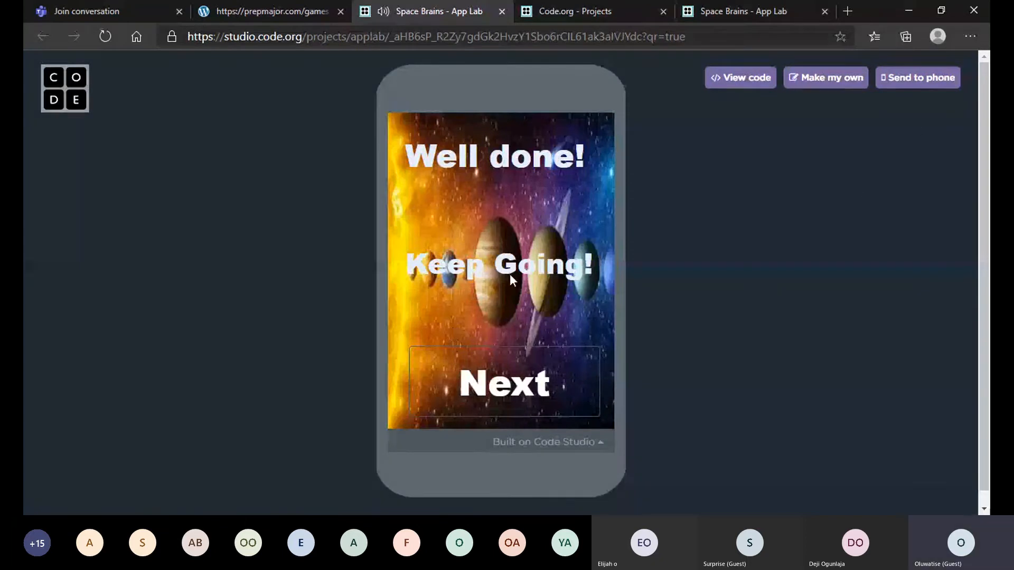
click(504, 382)
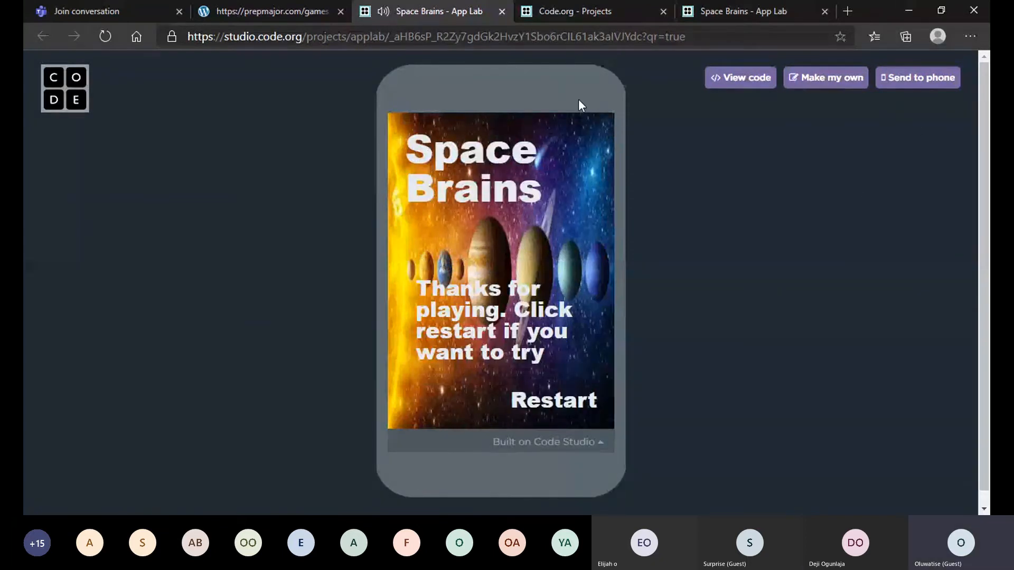
mouse_move(560, 343)
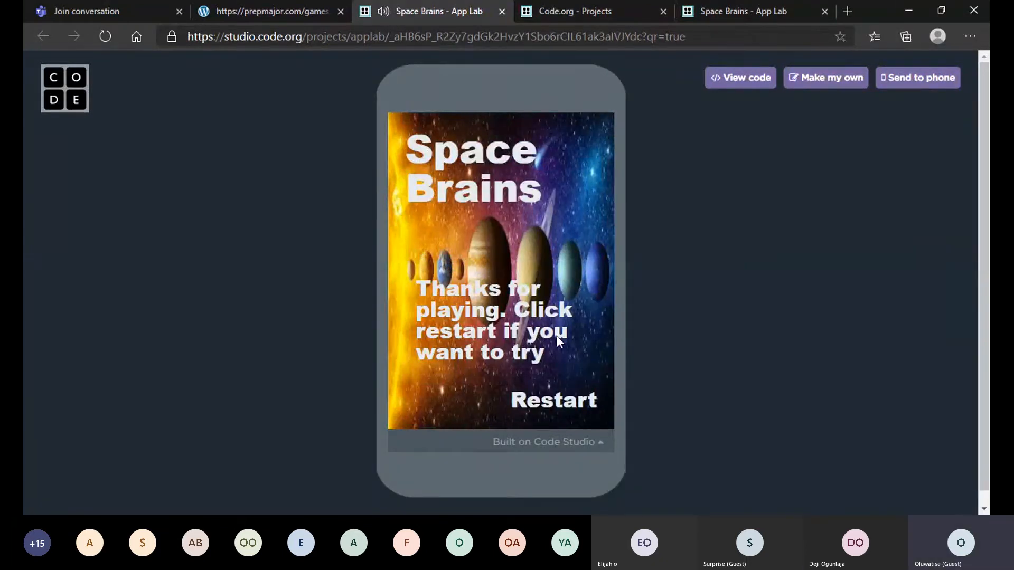
mouse_move(553, 400)
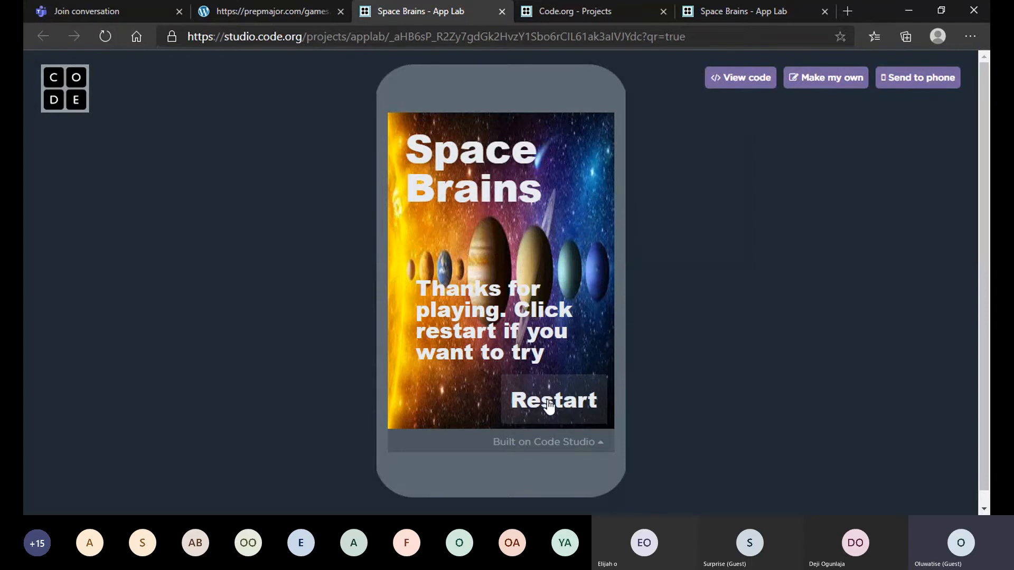
- Restart, answer Saturn for an Oh No, then answer Question 2 with 2
click(553, 400)
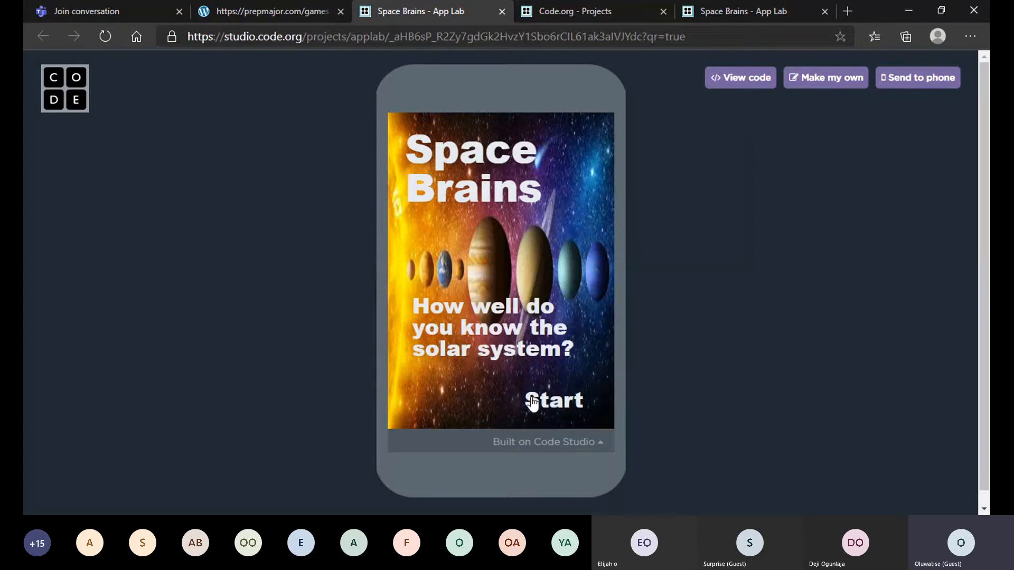
click(553, 400)
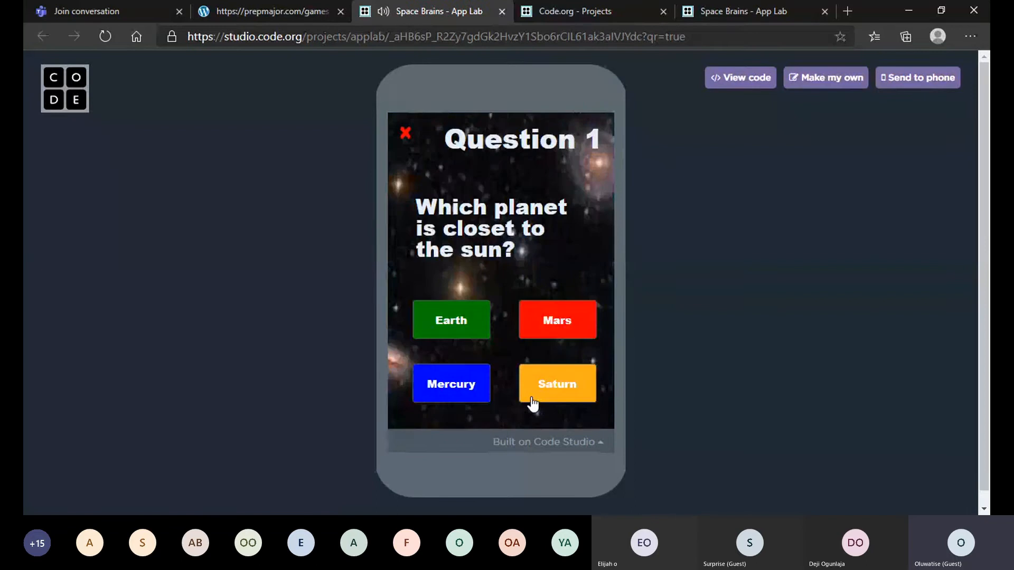
click(556, 383)
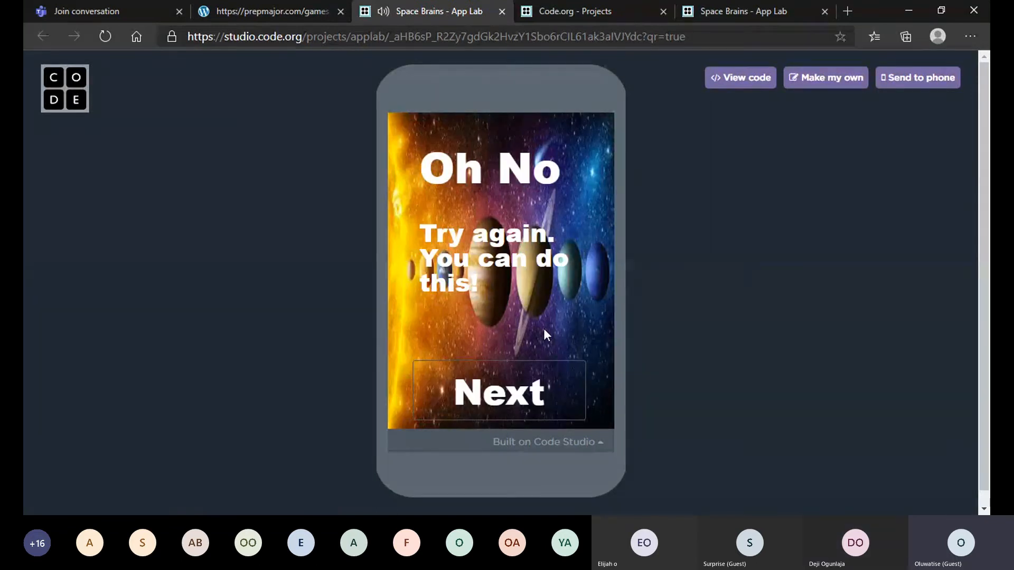
mouse_move(501, 361)
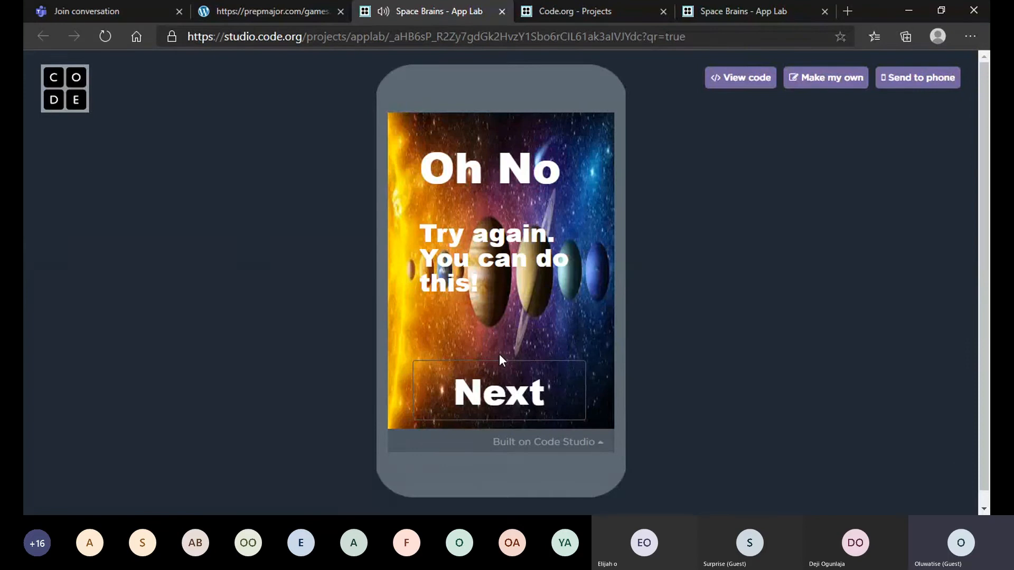
click(499, 392)
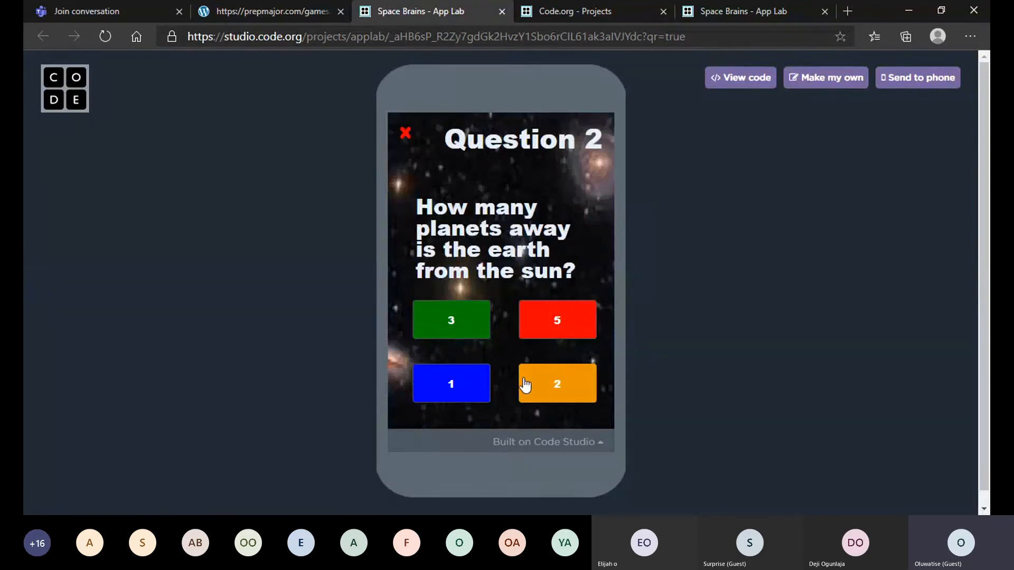
click(557, 384)
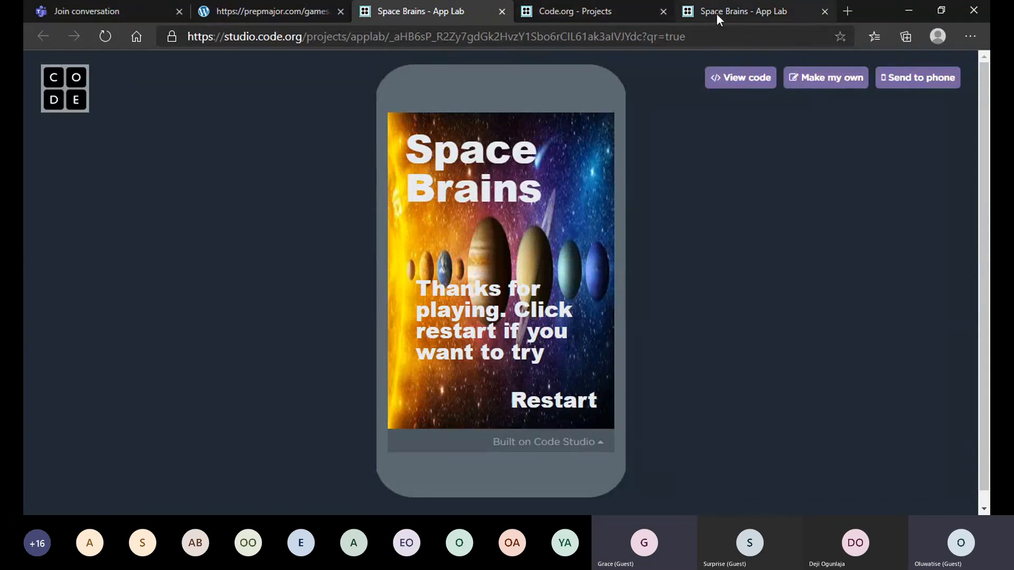
- Switch to the Space Brains editor tab and scroll through its onEvent and setScreen code
click(740, 77)
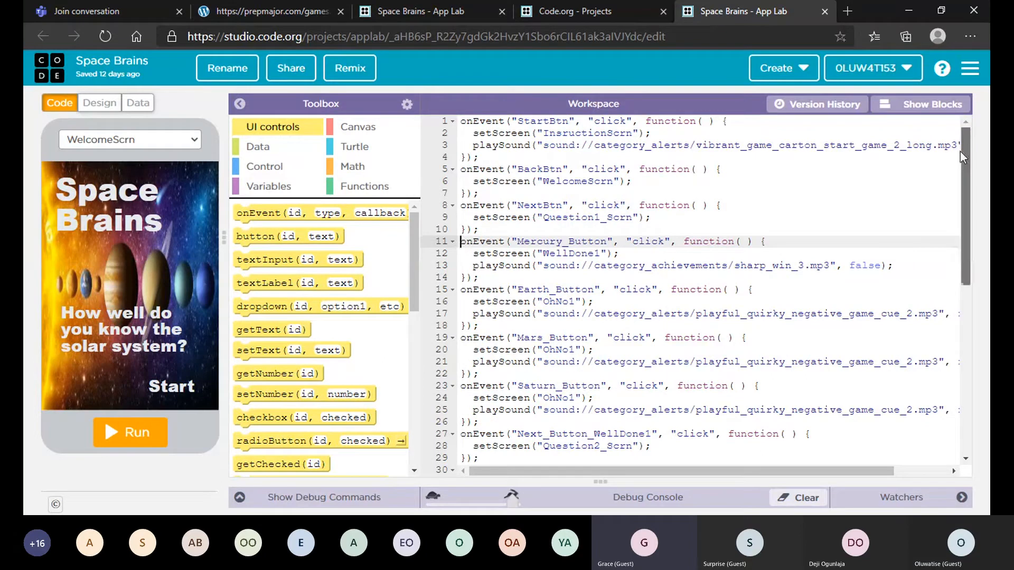
scroll(down, 3)
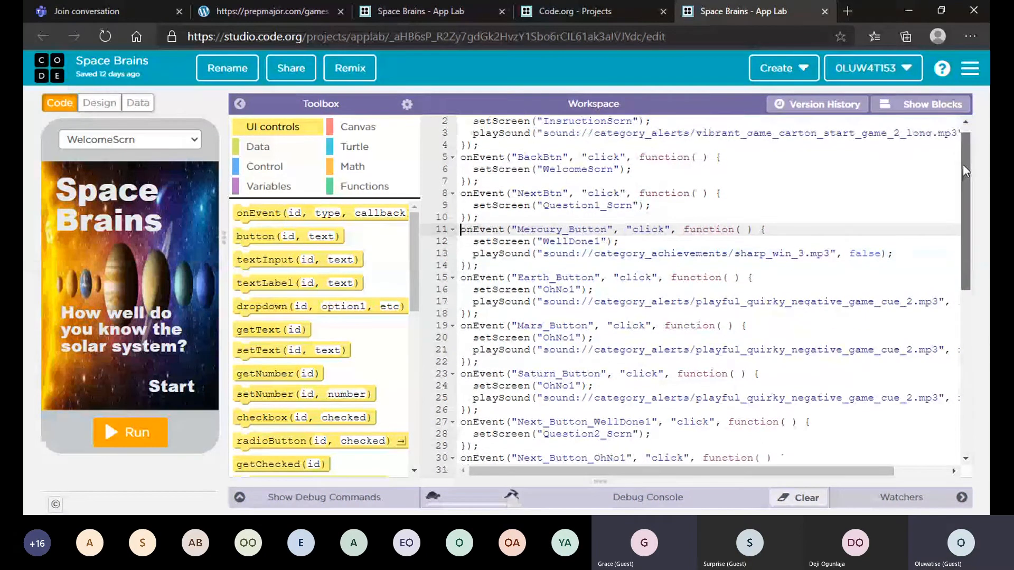
scroll(up, 3)
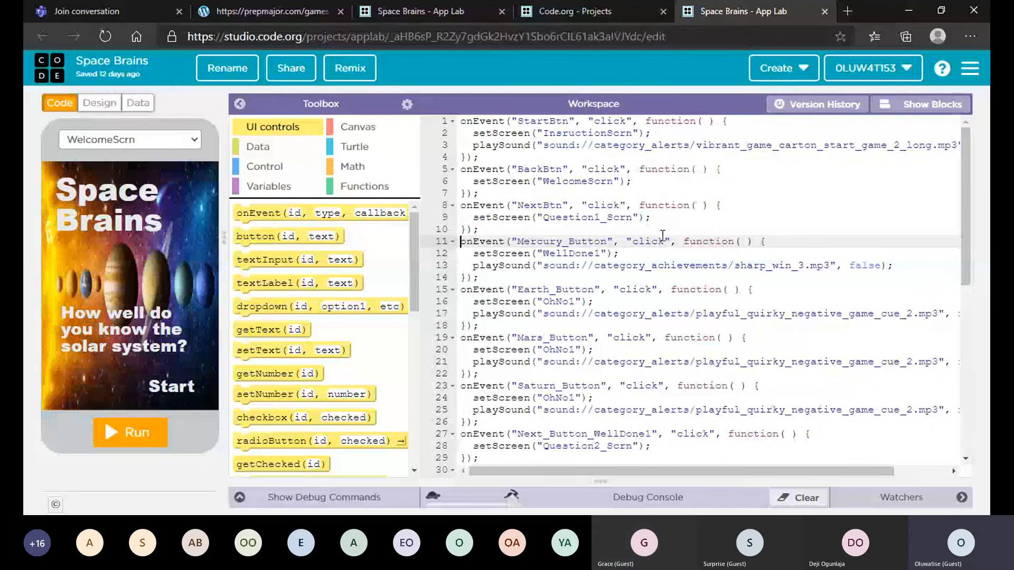
mouse_move(873, 205)
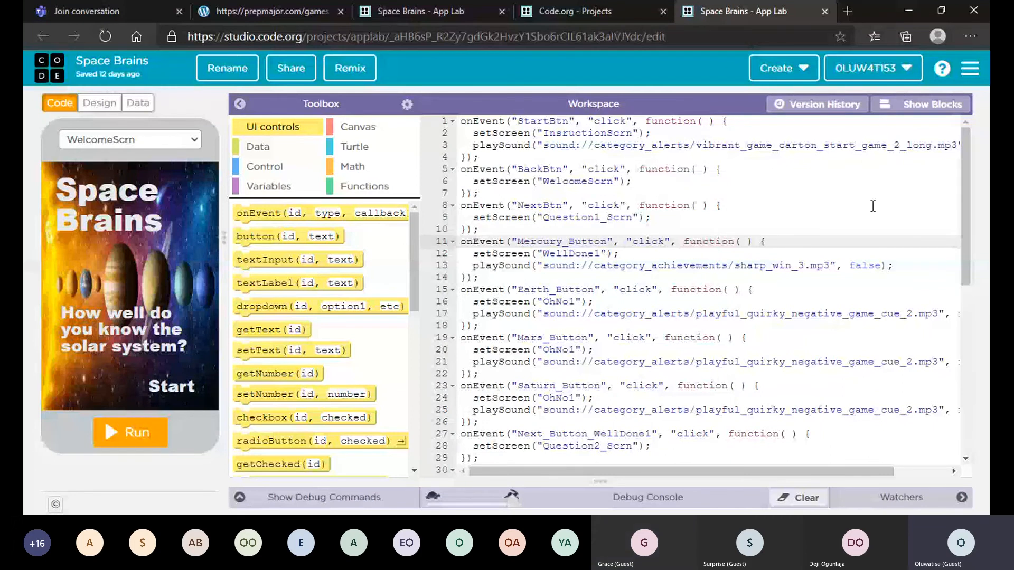
mouse_move(963, 201)
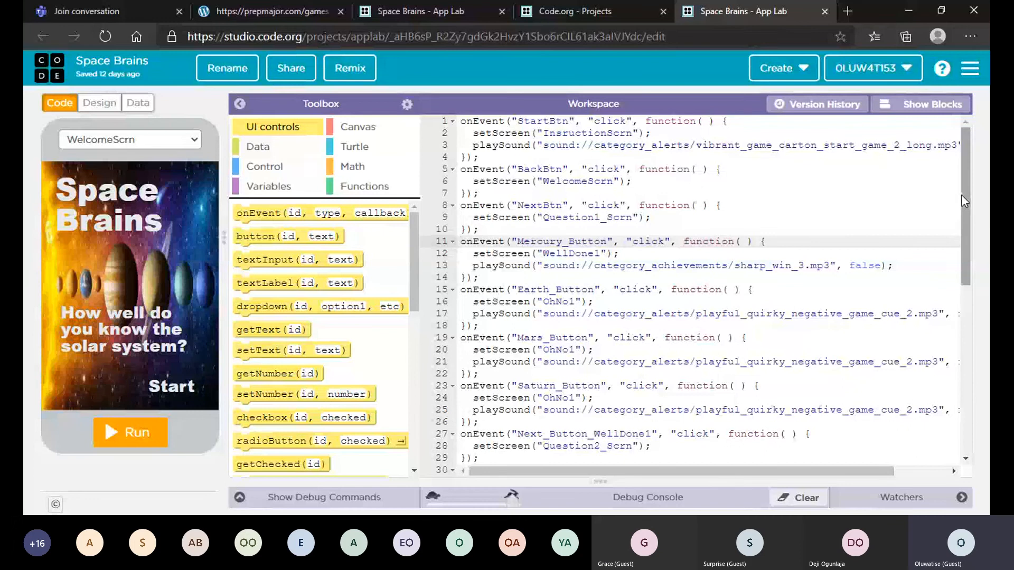
scroll(down, 3)
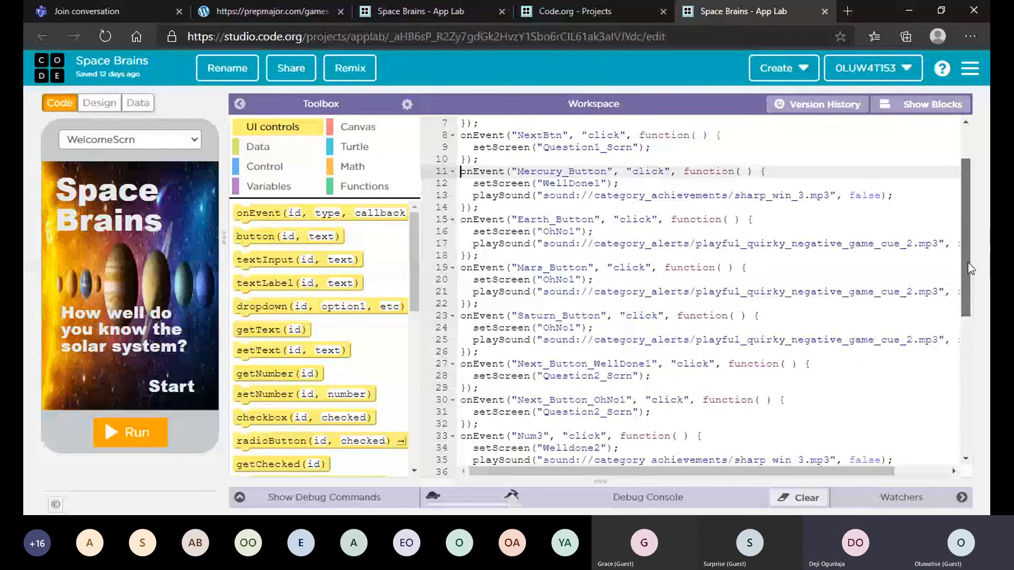
scroll(up, 3)
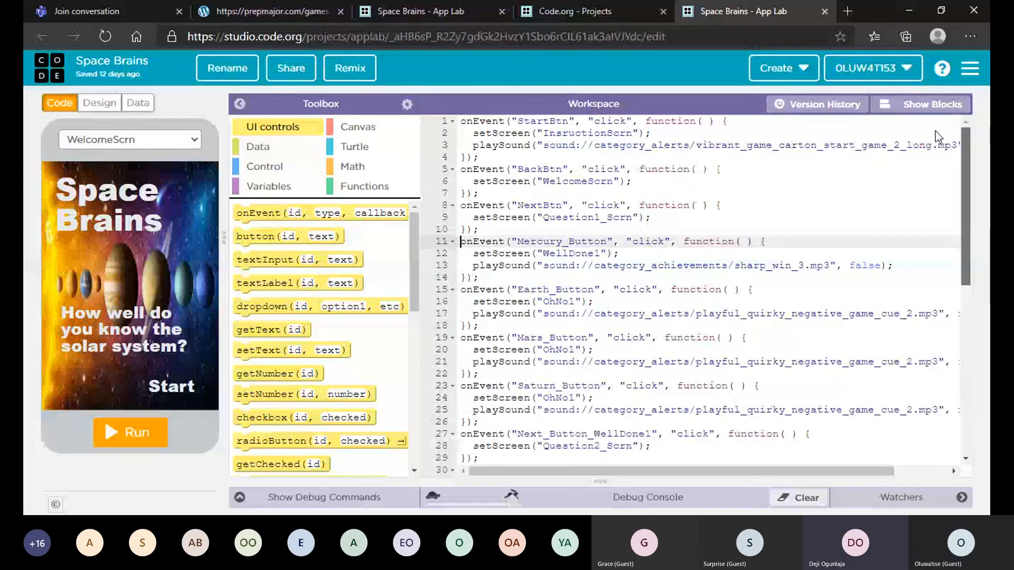